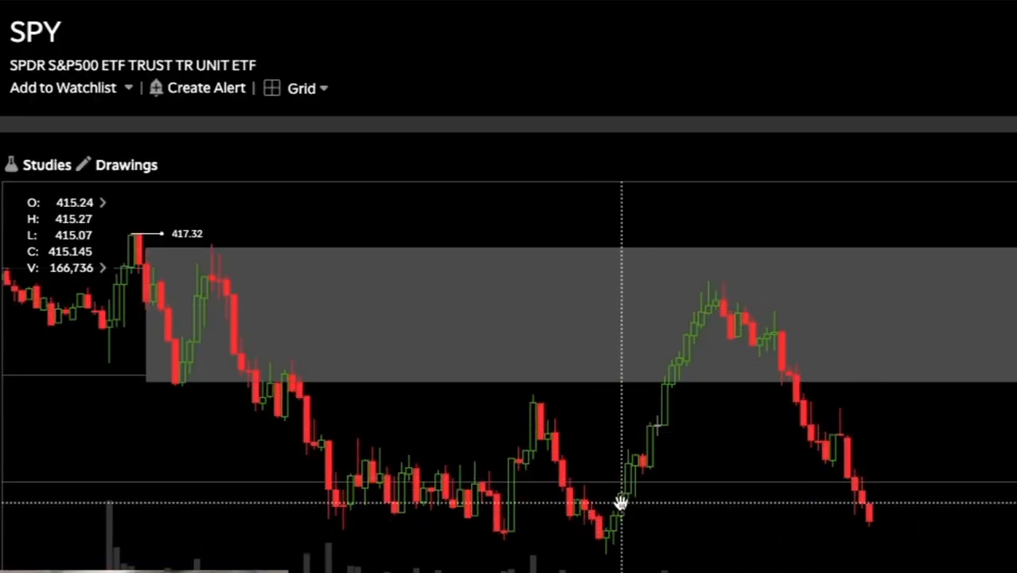
pyautogui.moveTo(720, 294)
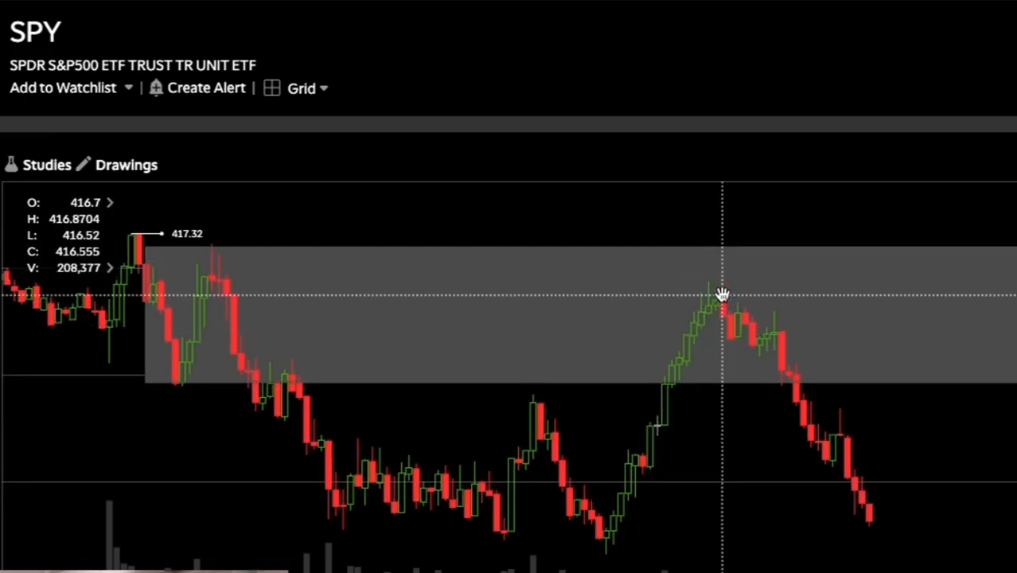